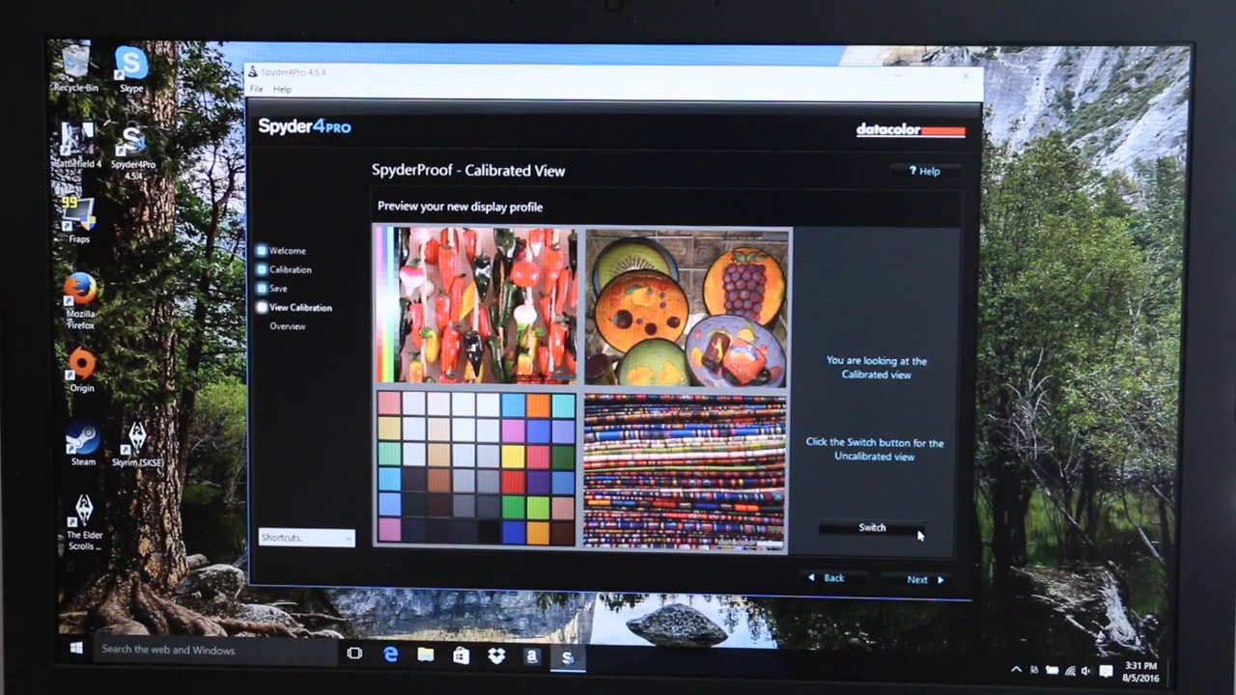
Toggle the enlarged colour chart between uncalibrated and calibrated display states
left_click(874, 529)
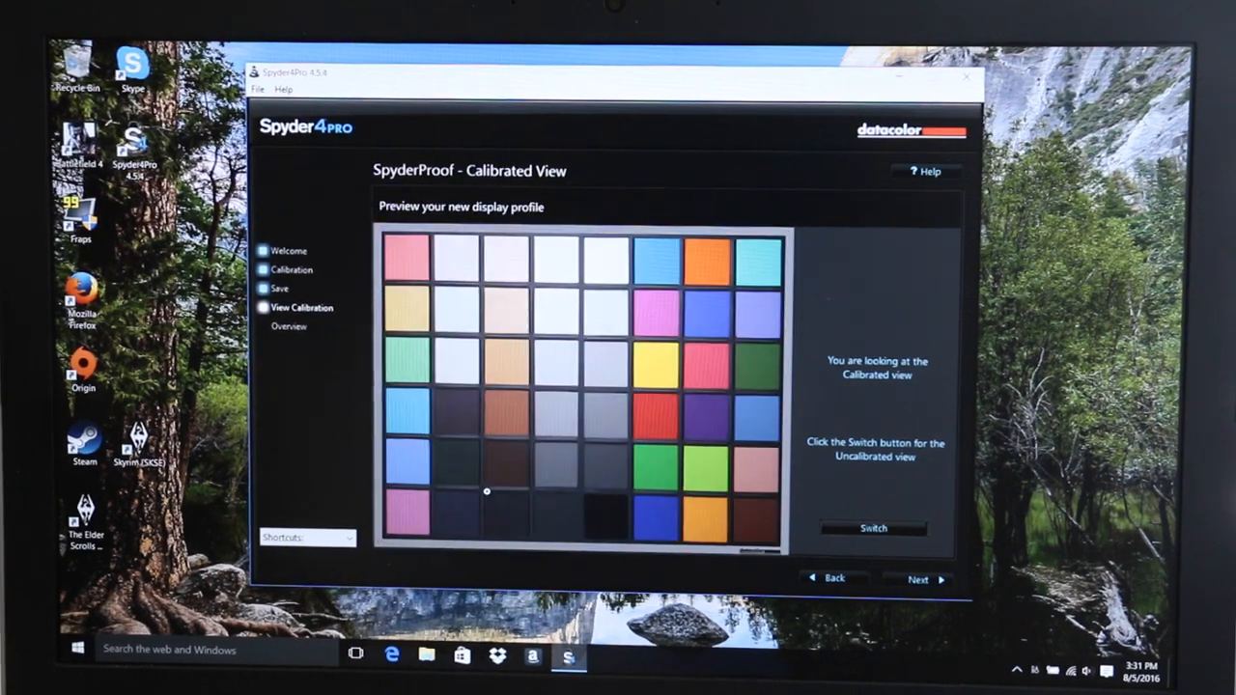
left_click(873, 530)
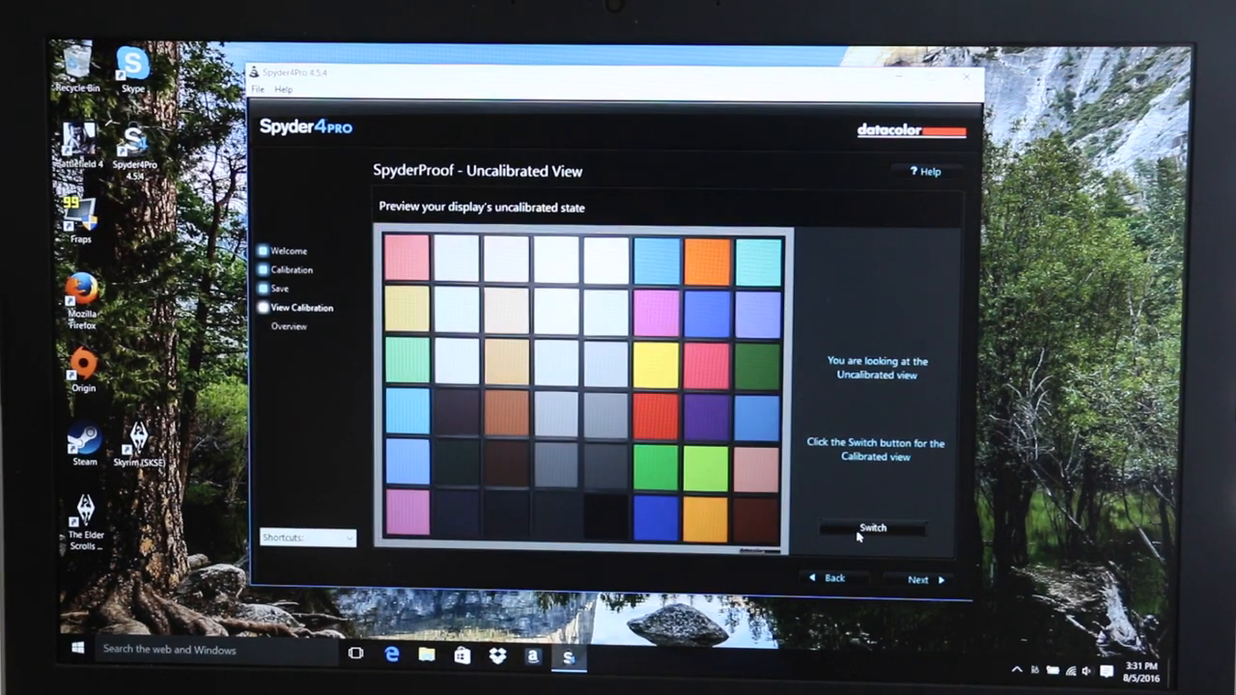
left_click(873, 530)
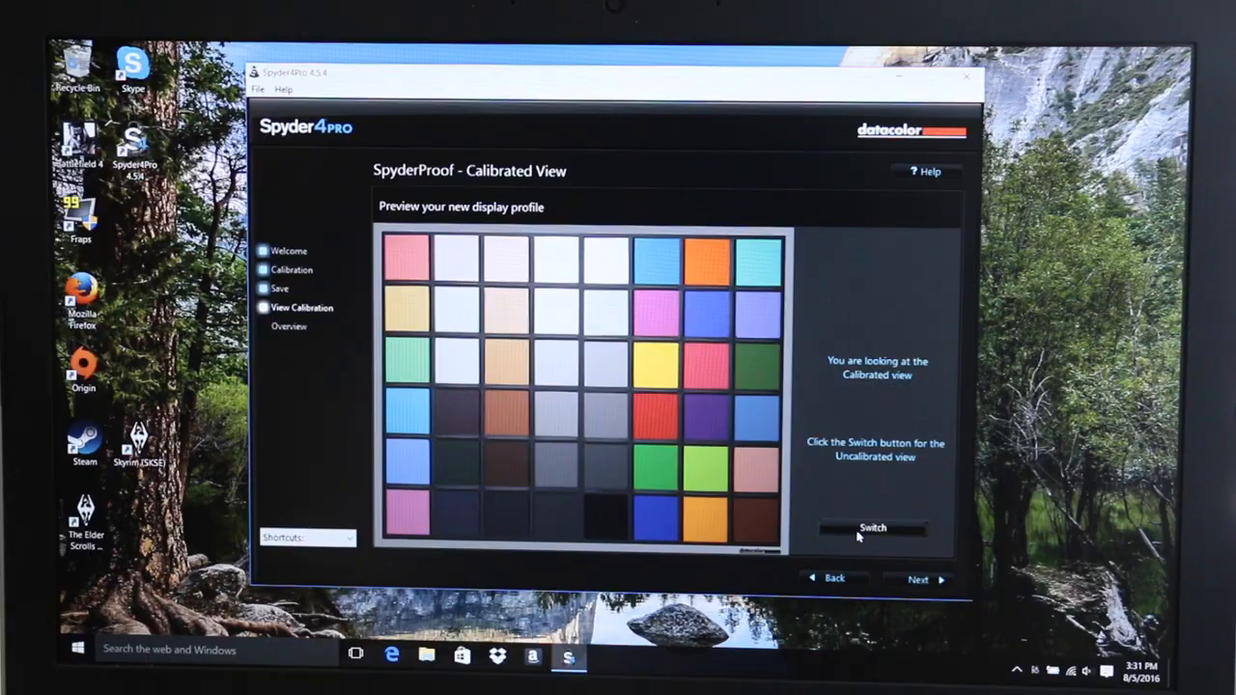
View the profile overview gamut graph compared against AdobeRGB
left_click(919, 580)
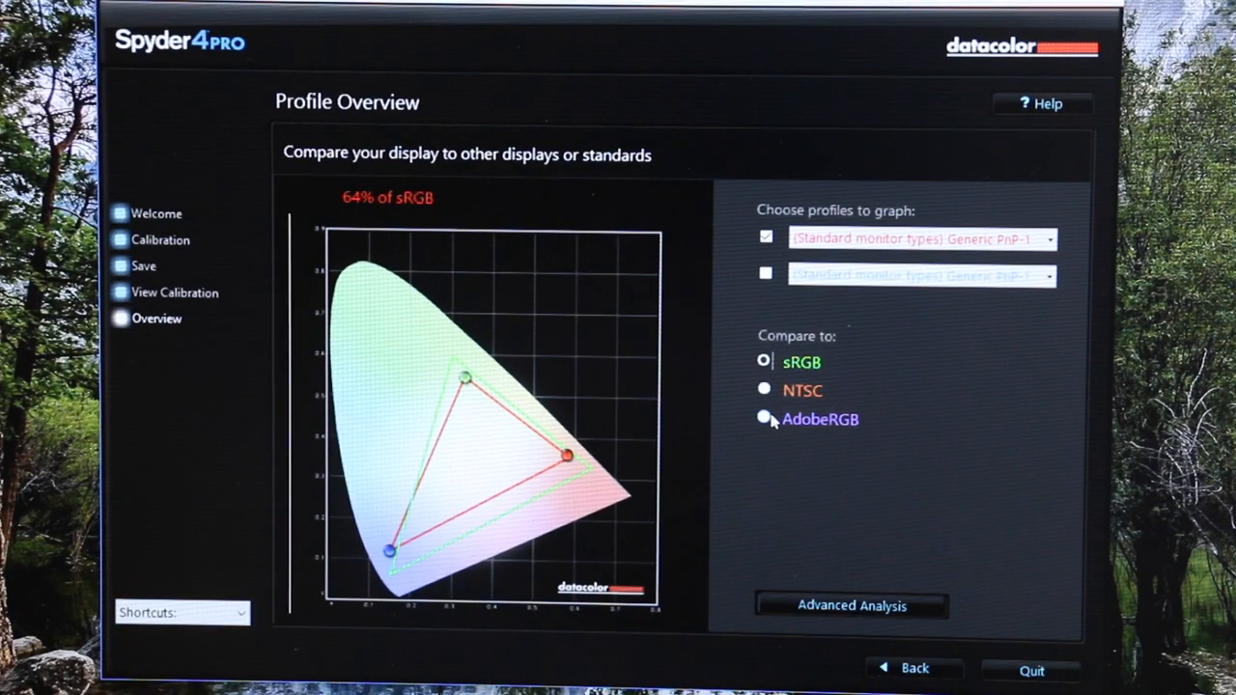
left_click(765, 418)
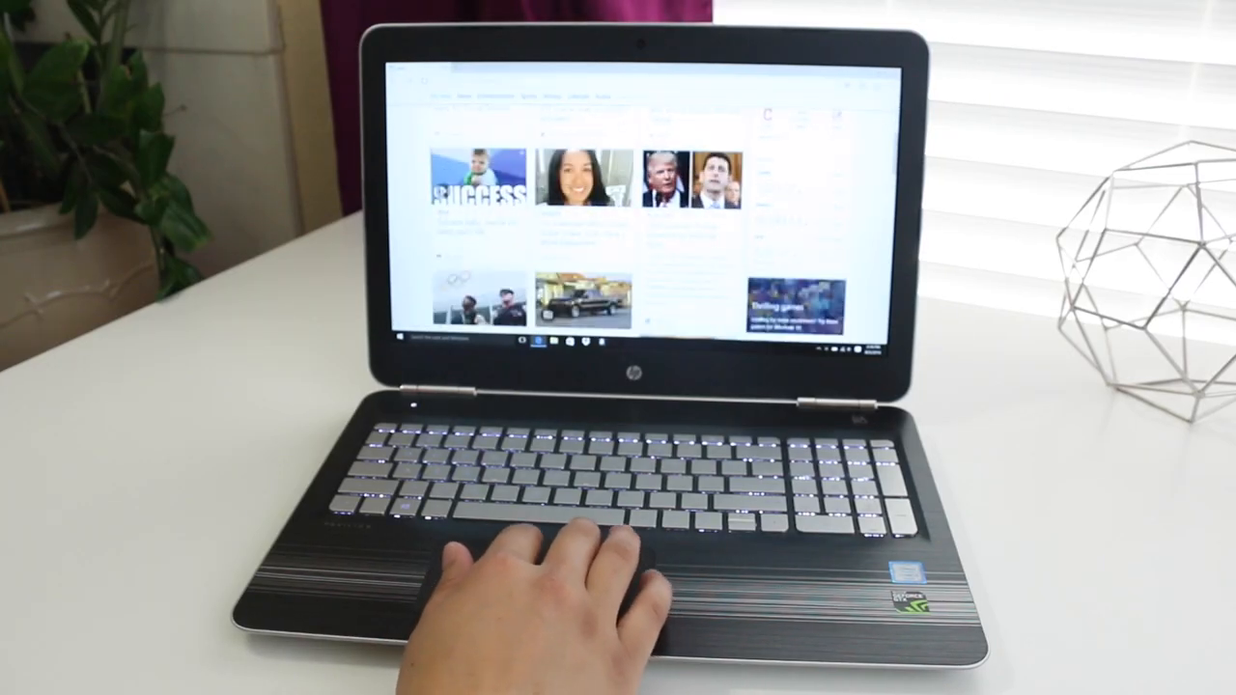
scroll("down", 3)
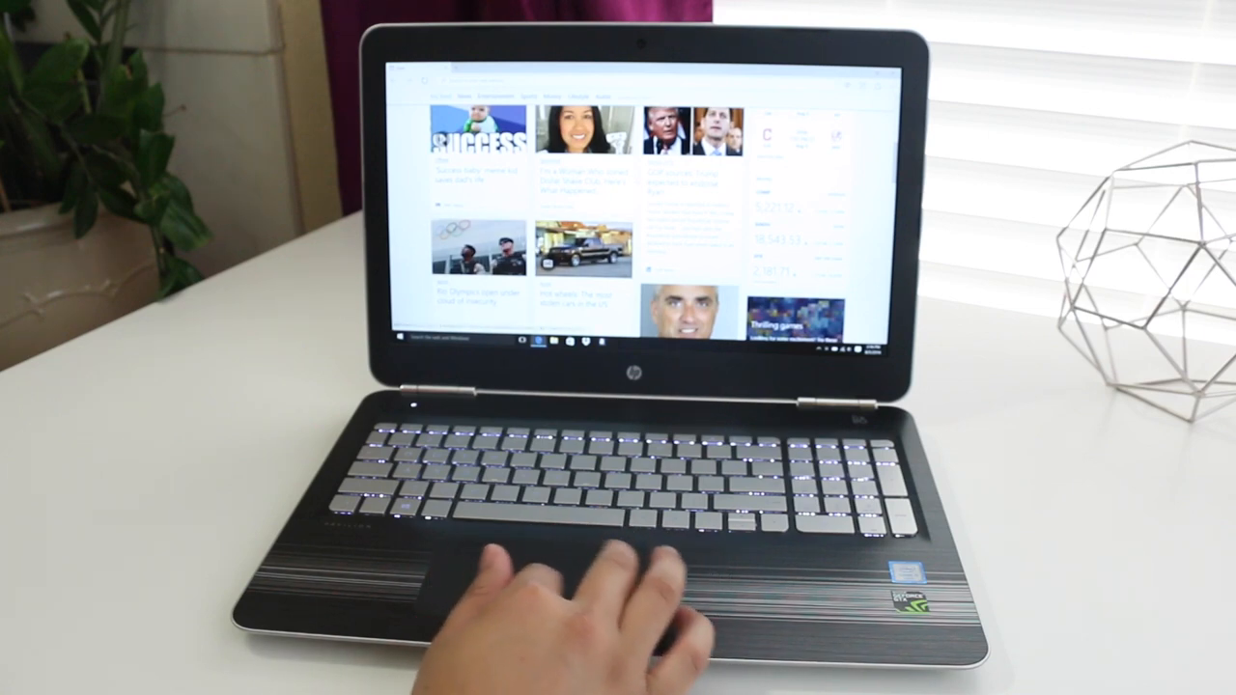